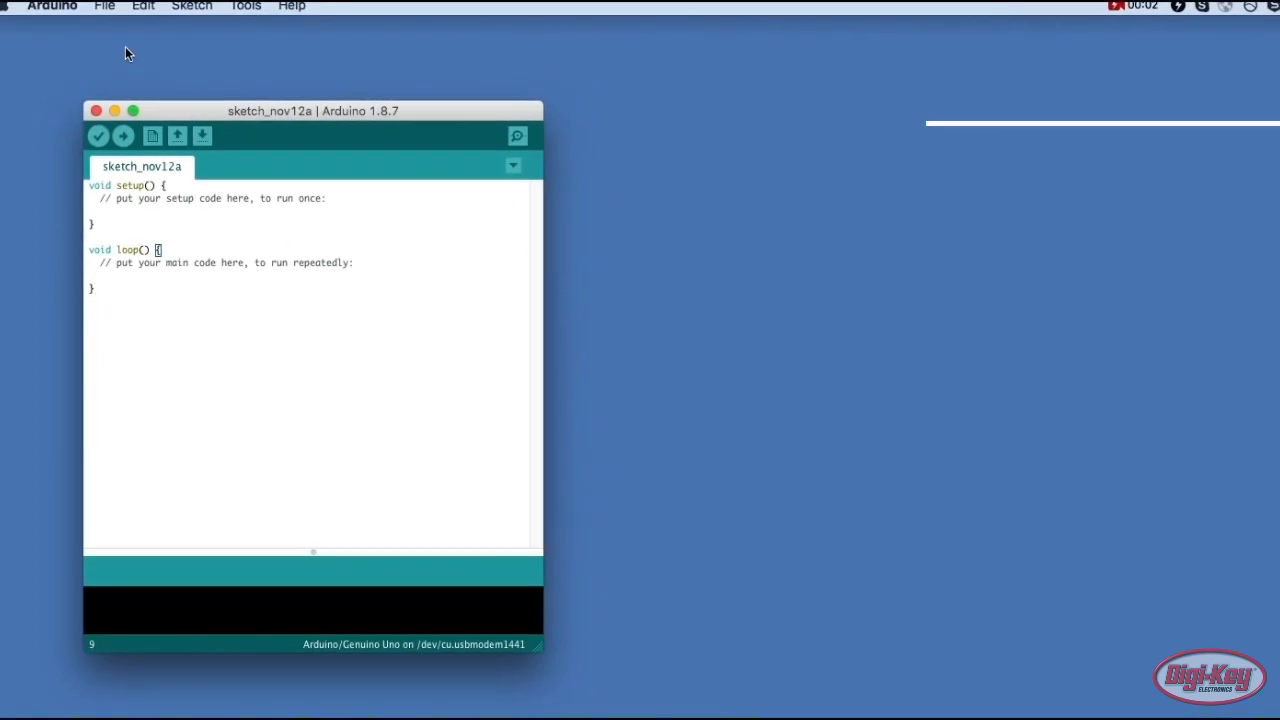
Install the Arduino SAMD Boards package from the Boards Manager (search 'MKR') and approve its driver
{"action": "left_click", "coordinate": [244, 6]}
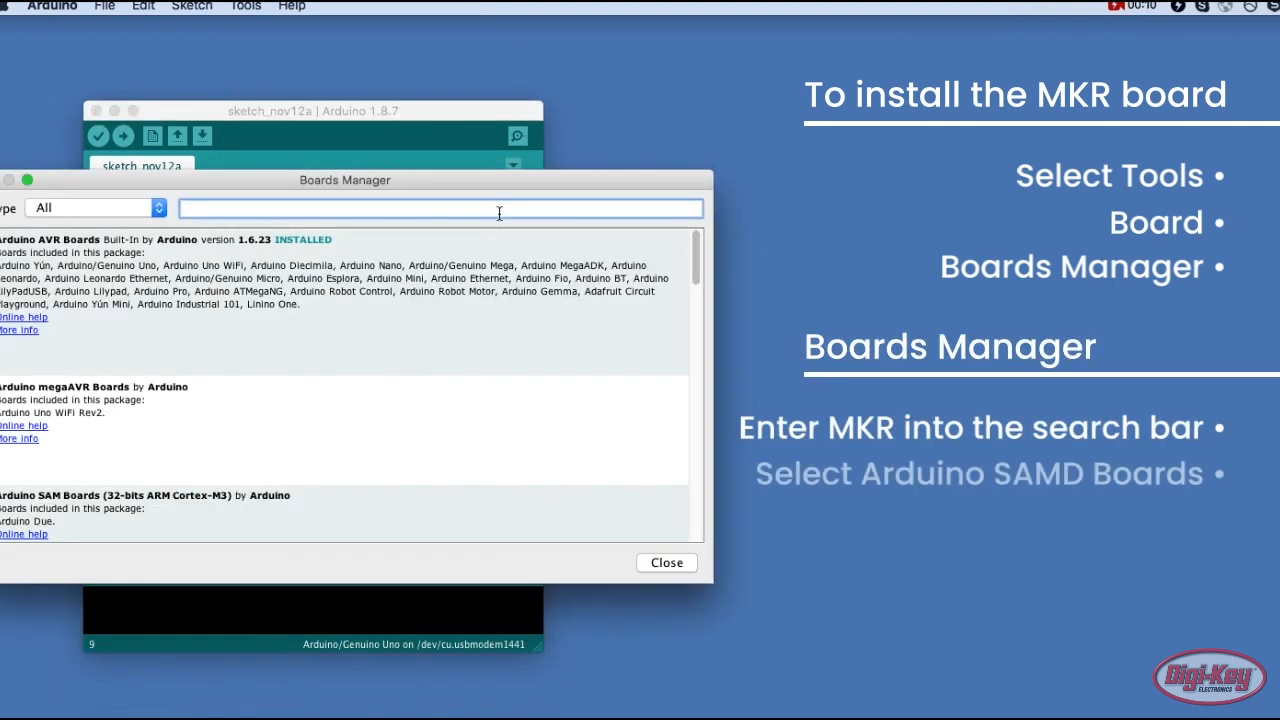
{"action": "type", "text": "MKR"}
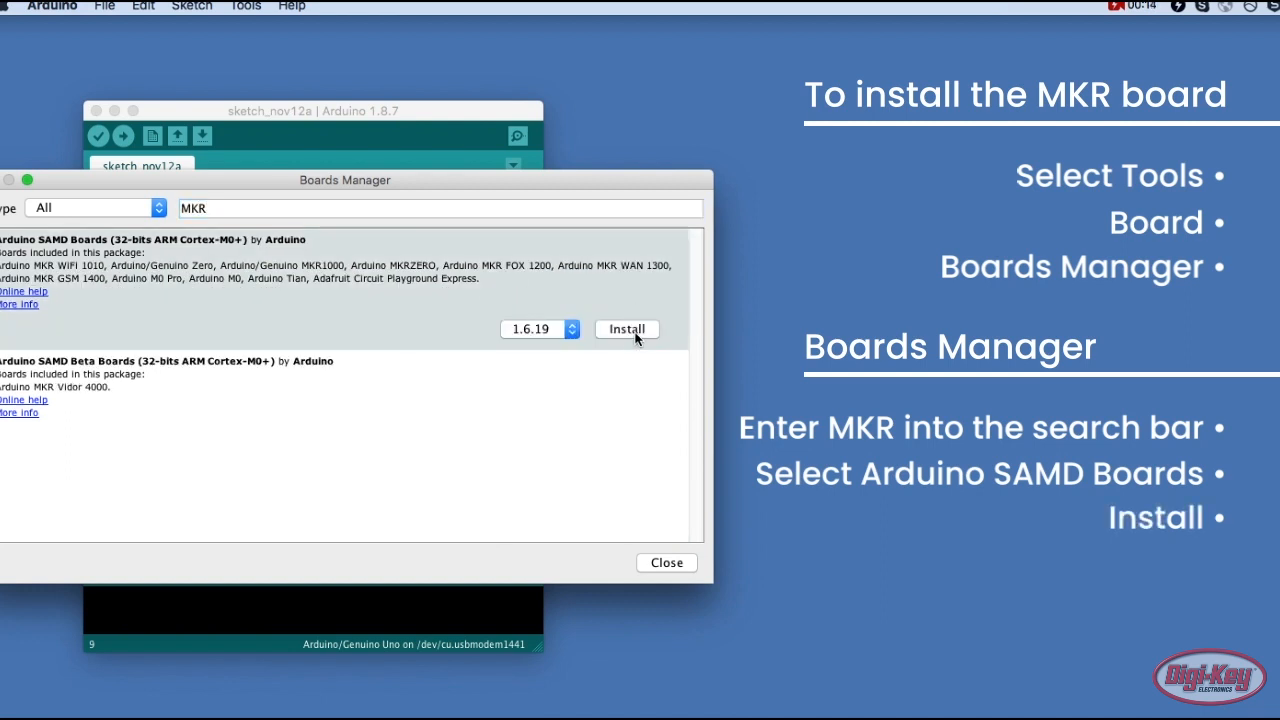
{"action": "left_click", "coordinate": [626, 328]}
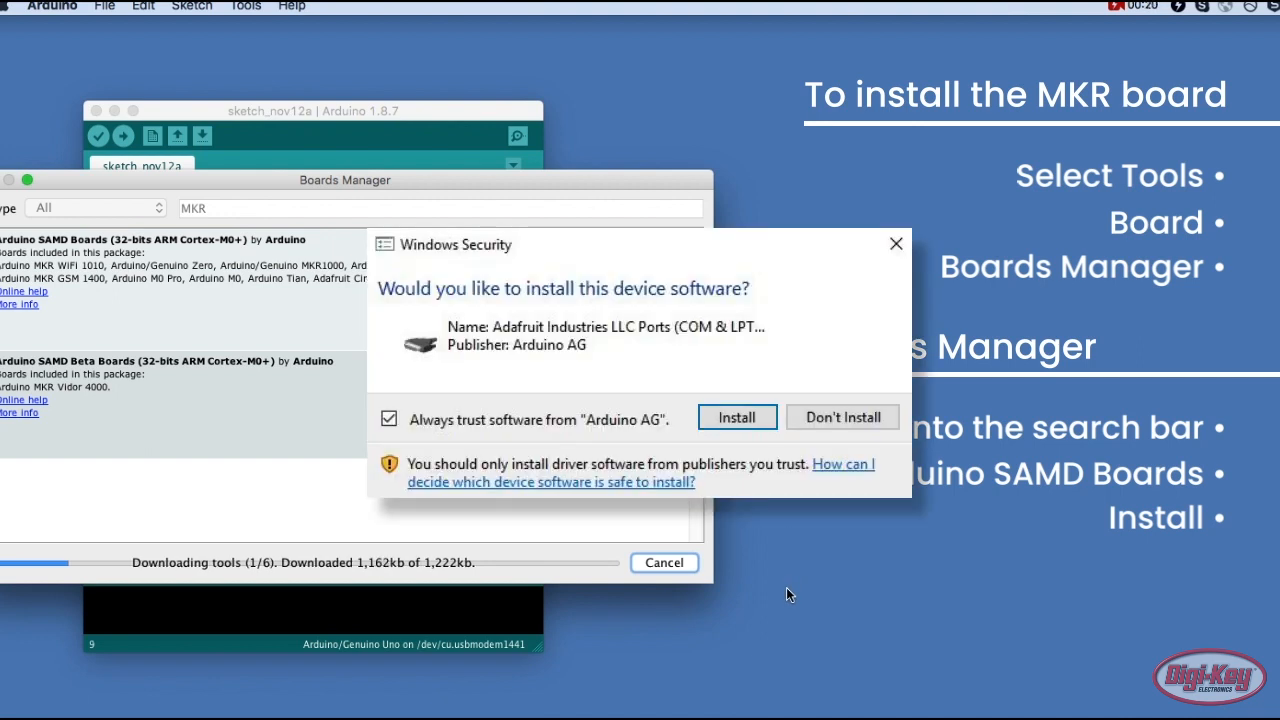
{"action": "left_click", "coordinate": [736, 418]}
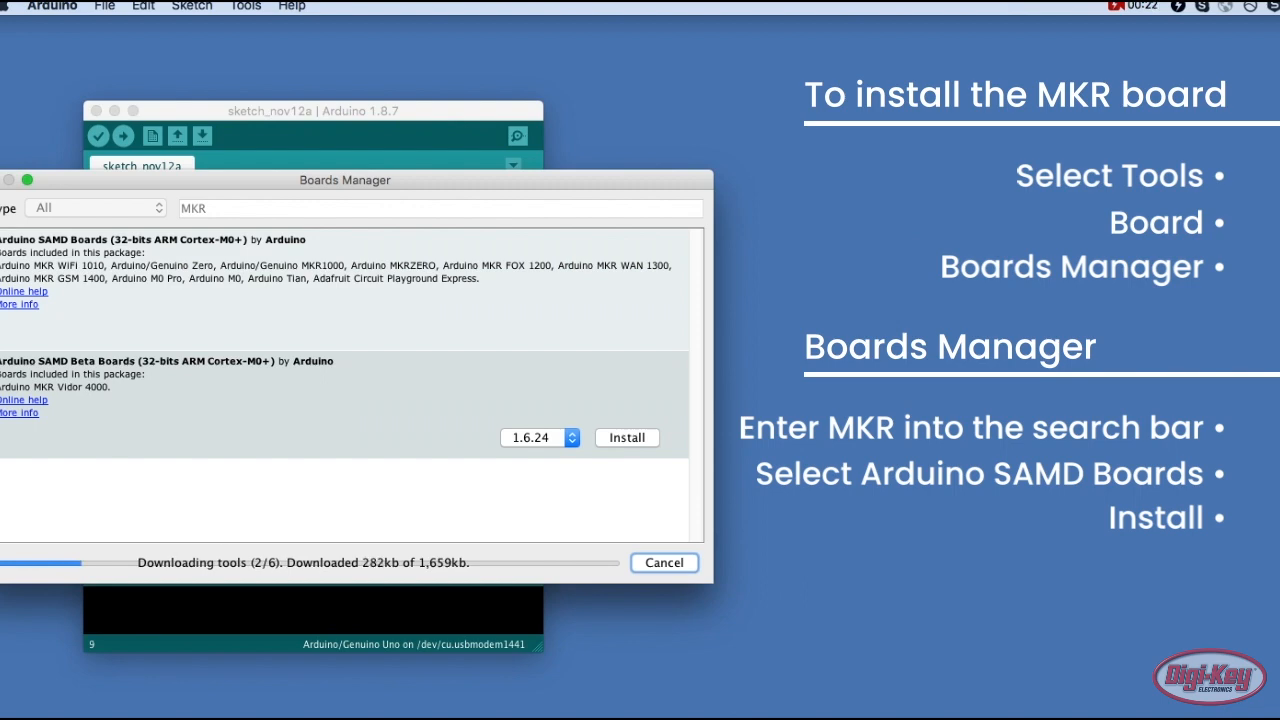
{"action": "left_click", "coordinate": [664, 562]}
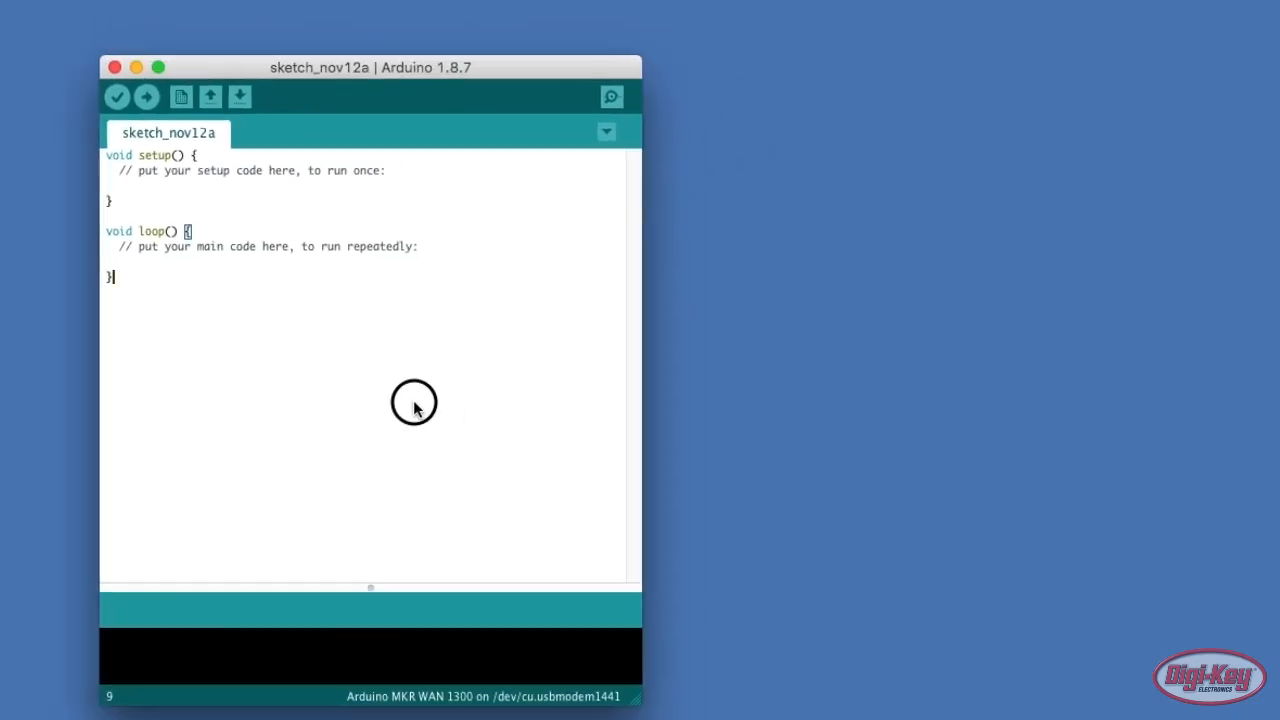
Select Arduino MKR WAN 1300 as the board and choose its serial port
{"action": "left_click", "coordinate": [230, 8]}
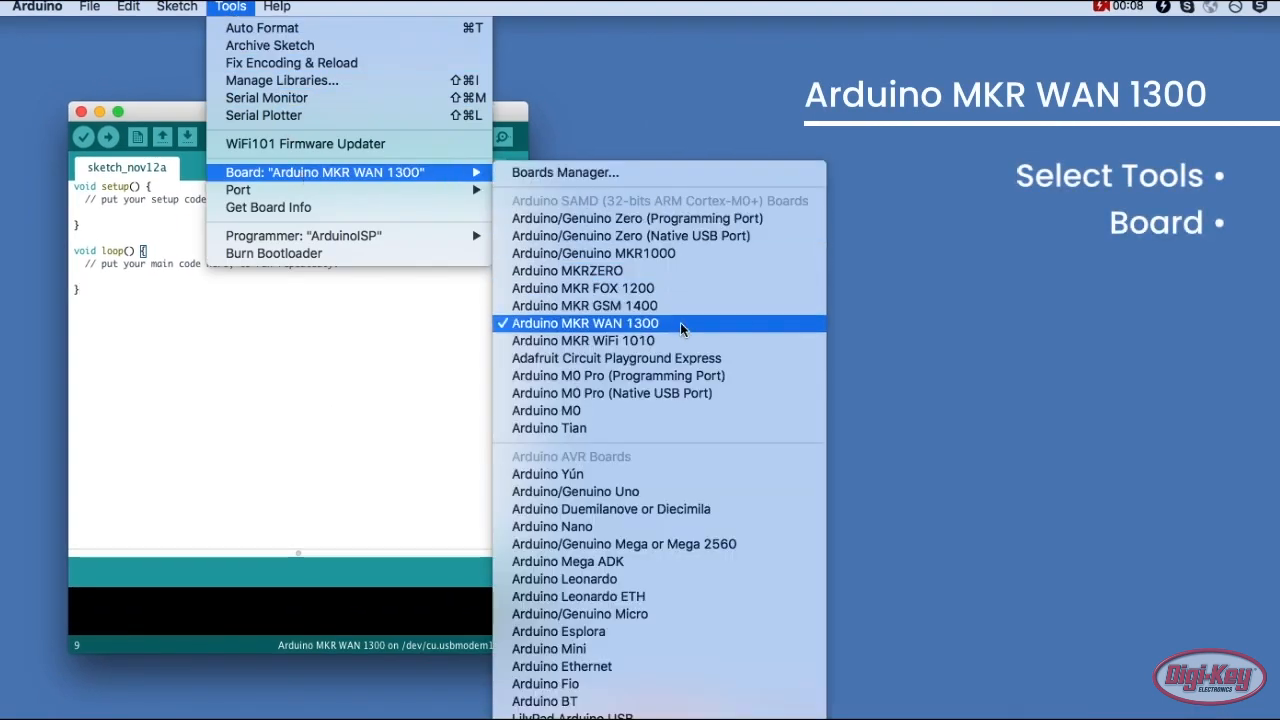
{"action": "left_click", "coordinate": [584, 324]}
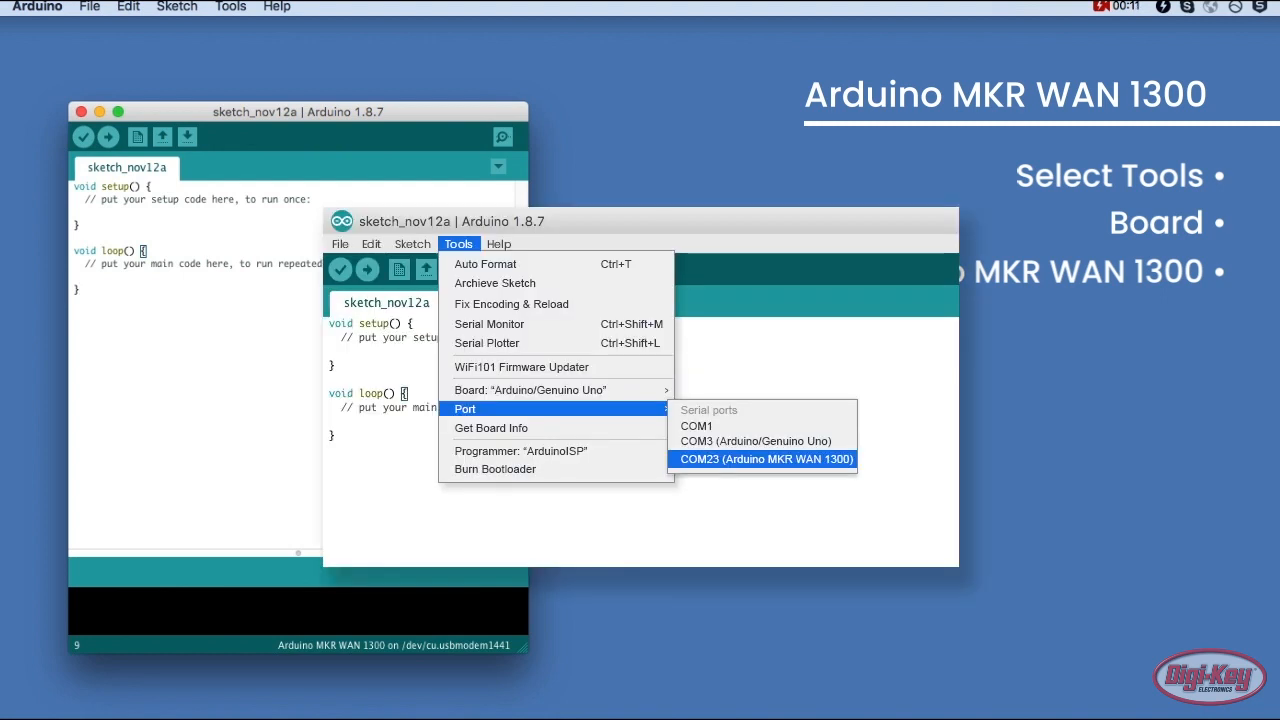
{"action": "left_click", "coordinate": [88, 8]}
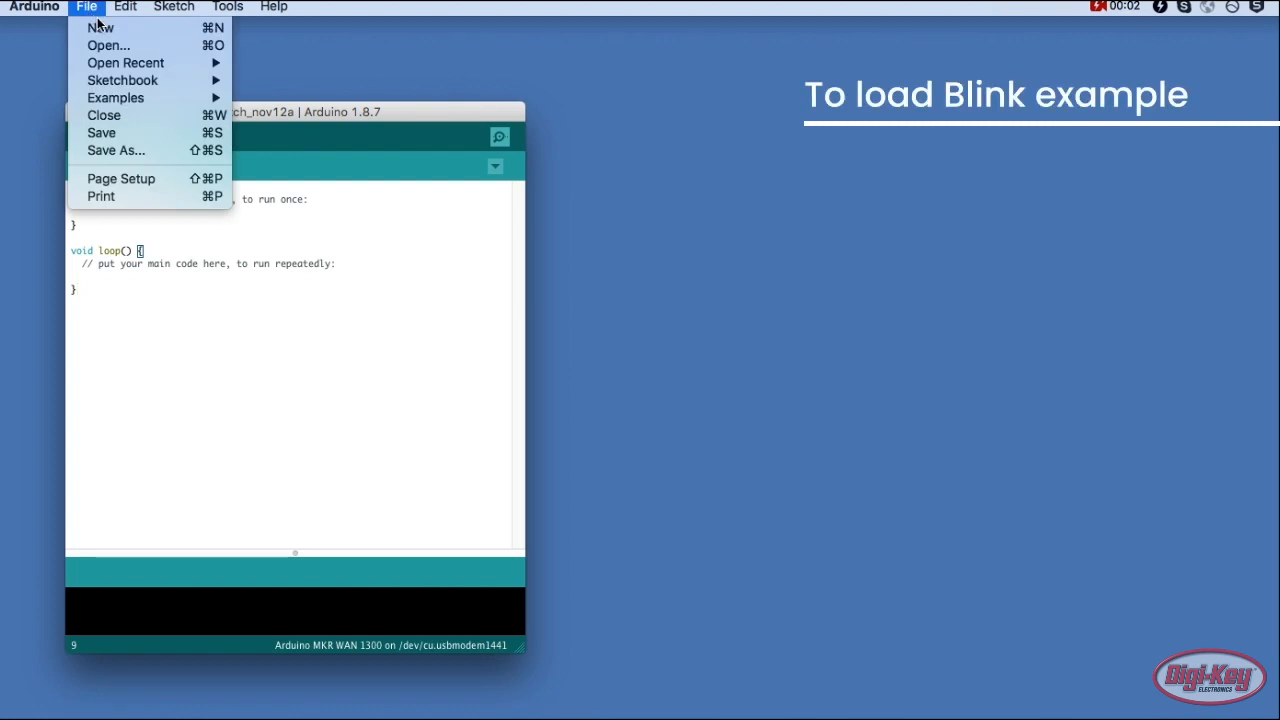
Load the Blink example from 01.Basics and compile it for the MKR WAN 1300
{"action": "left_click", "coordinate": [116, 96]}
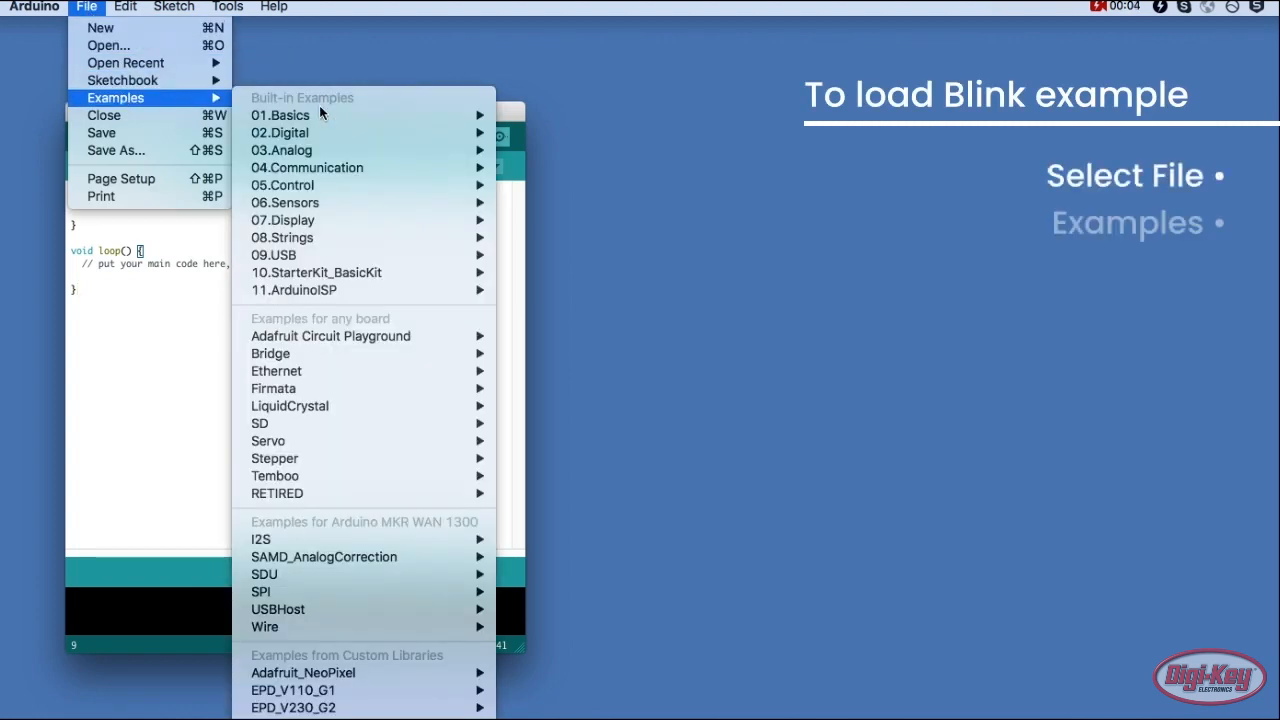
{"action": "mouse_move", "coordinate": [284, 114]}
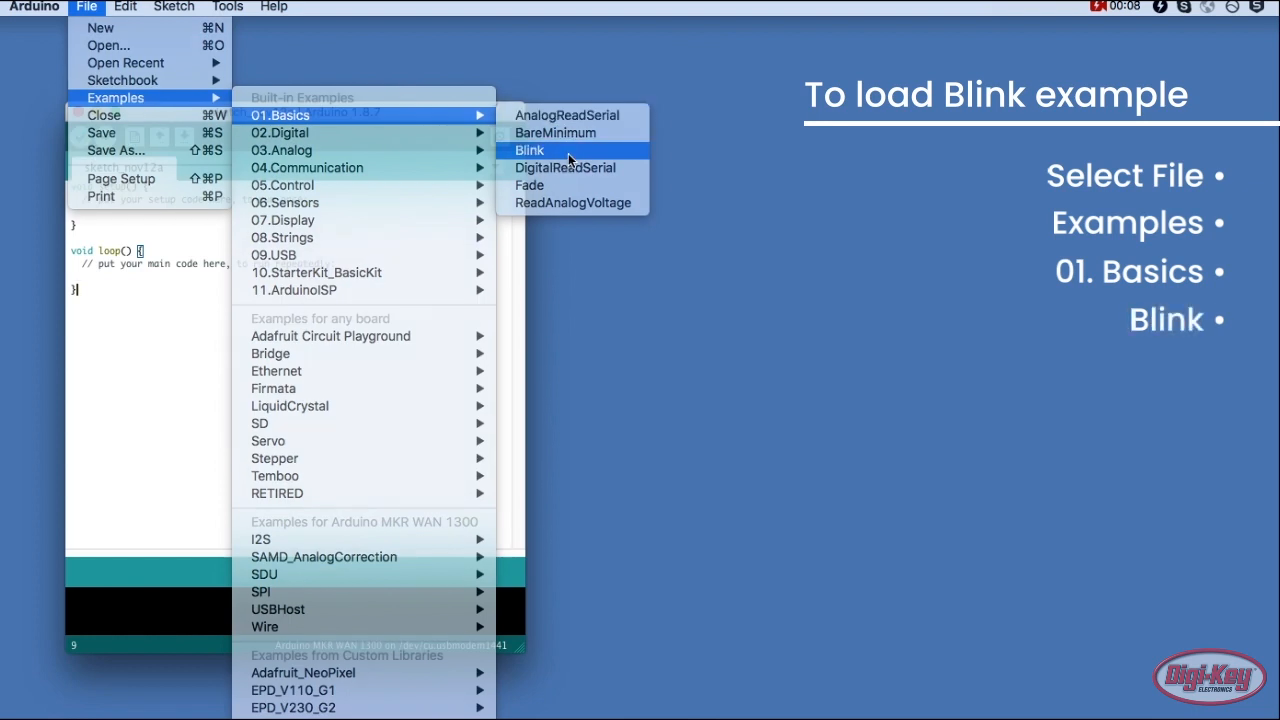
{"action": "left_click", "coordinate": [528, 150]}
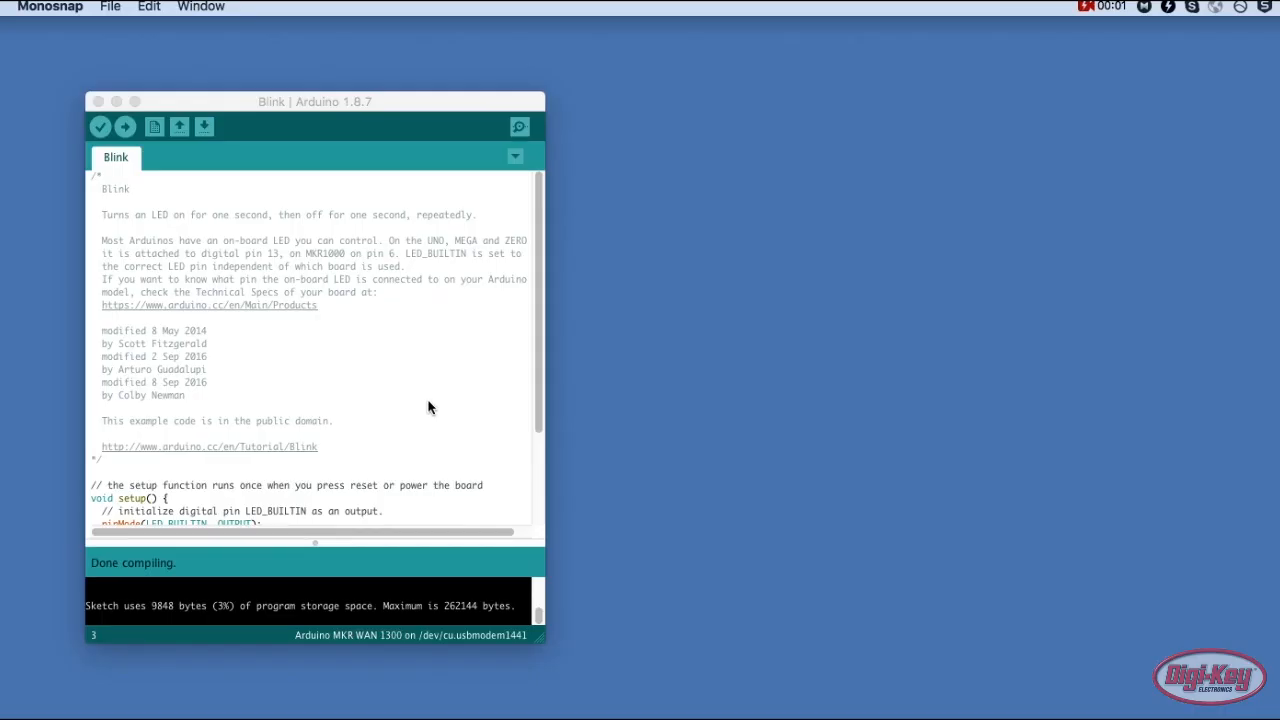
Install the MKRWAN library from the Library Manager (search 'mkrwan')
{"action": "left_click", "coordinate": [180, 8]}
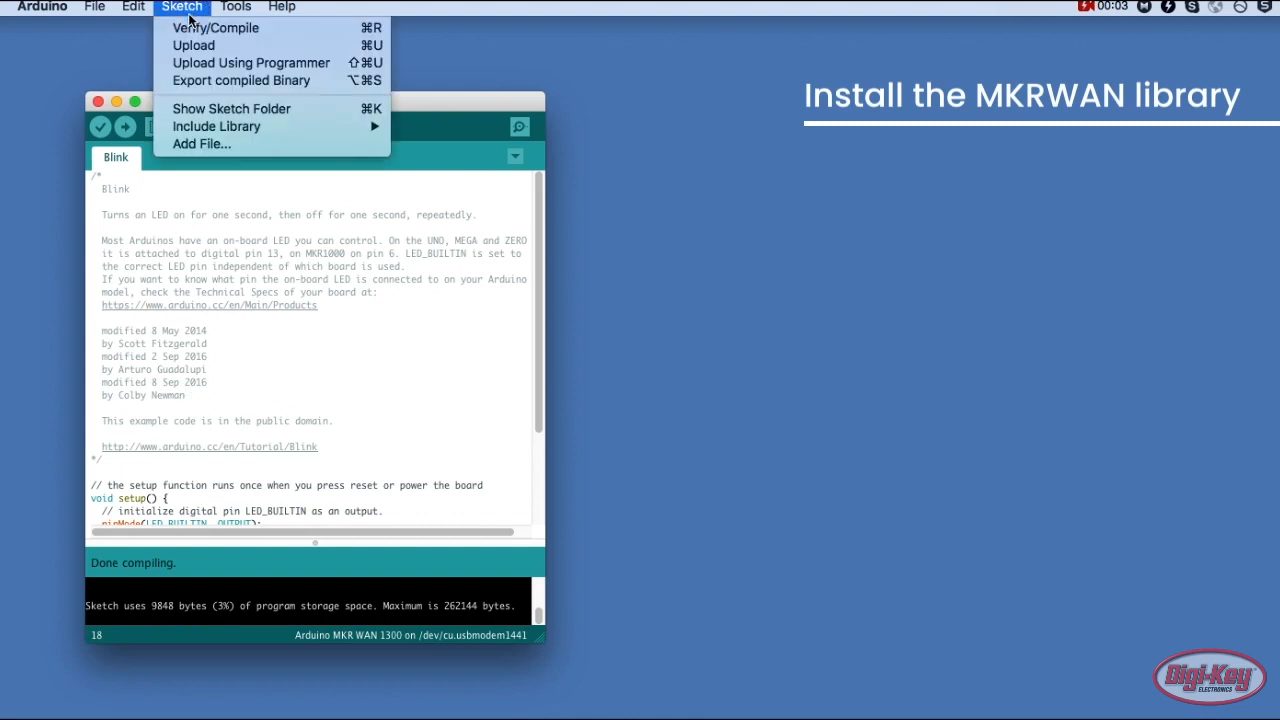
{"action": "mouse_move", "coordinate": [216, 126]}
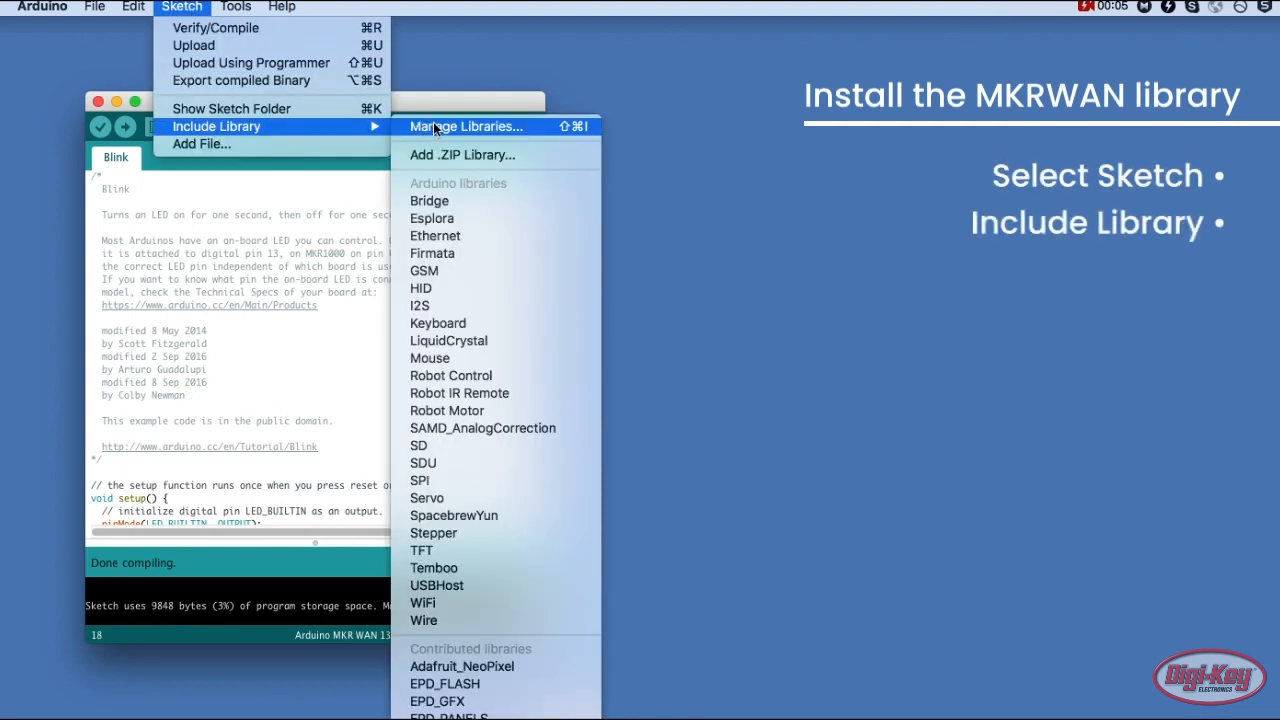
{"action": "left_click", "coordinate": [464, 126]}
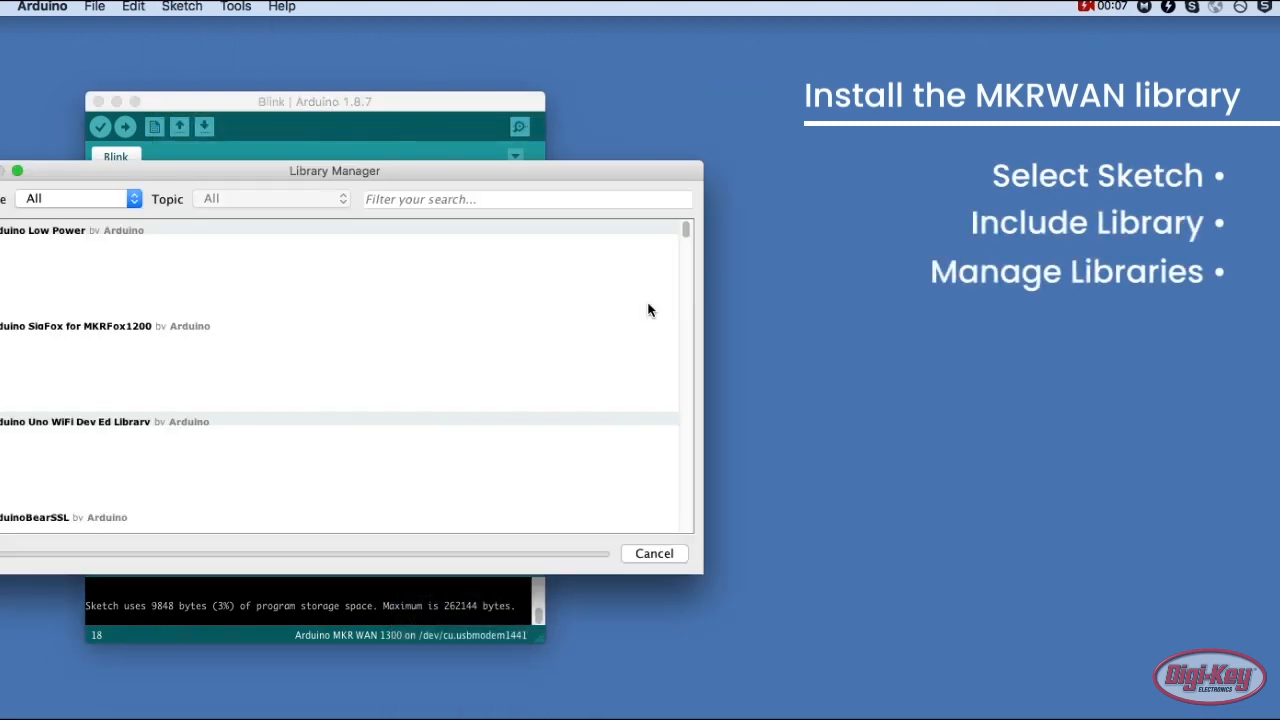
{"action": "type", "text": "m"}
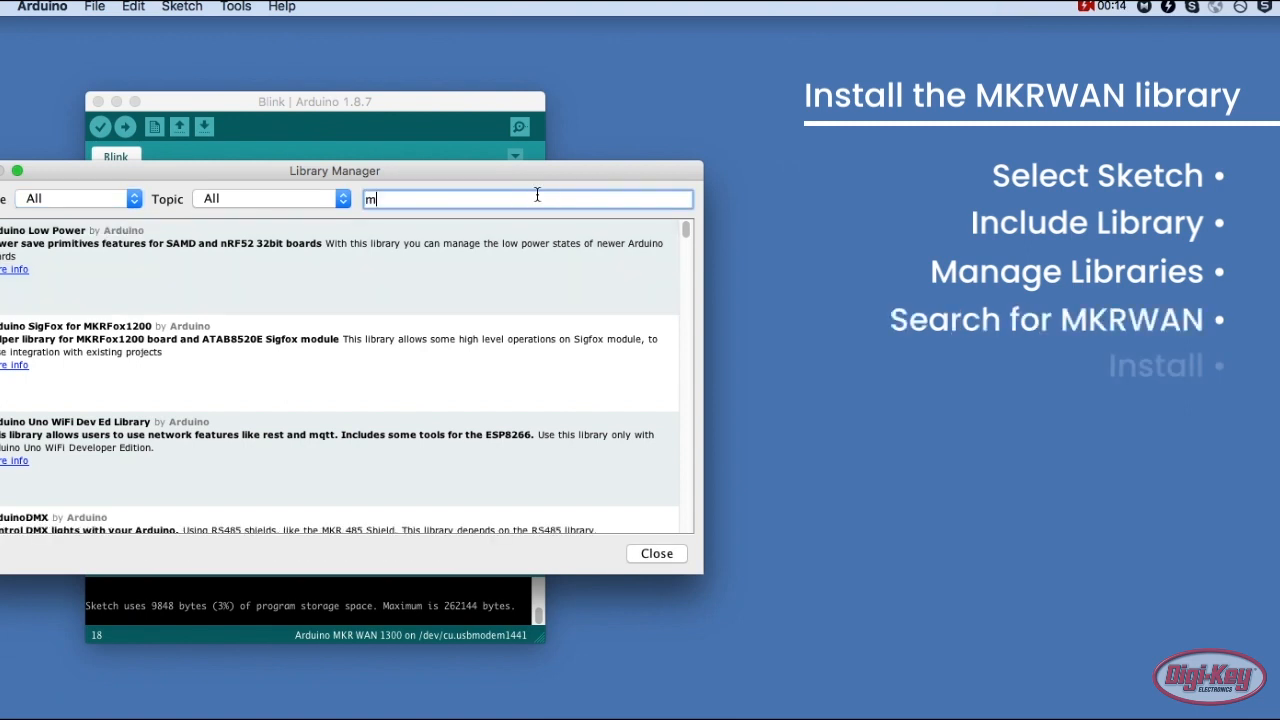
{"action": "type", "text": "krwan"}
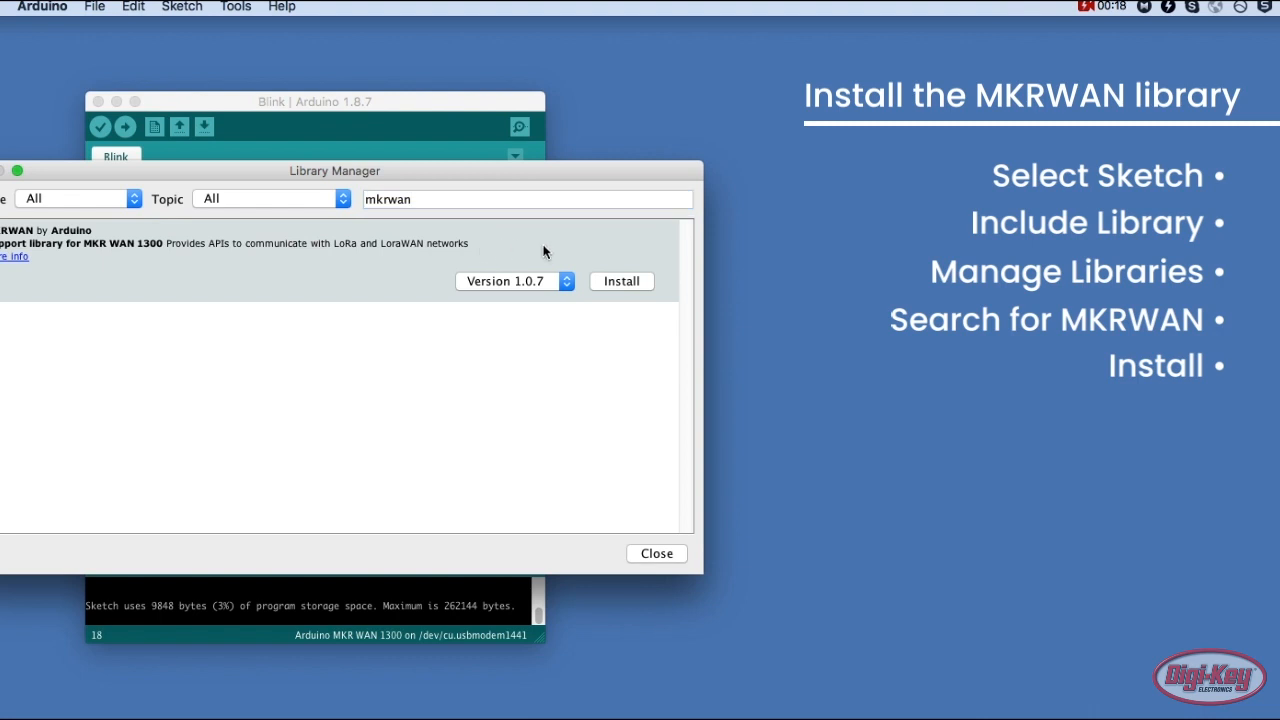
{"action": "left_click", "coordinate": [620, 280]}
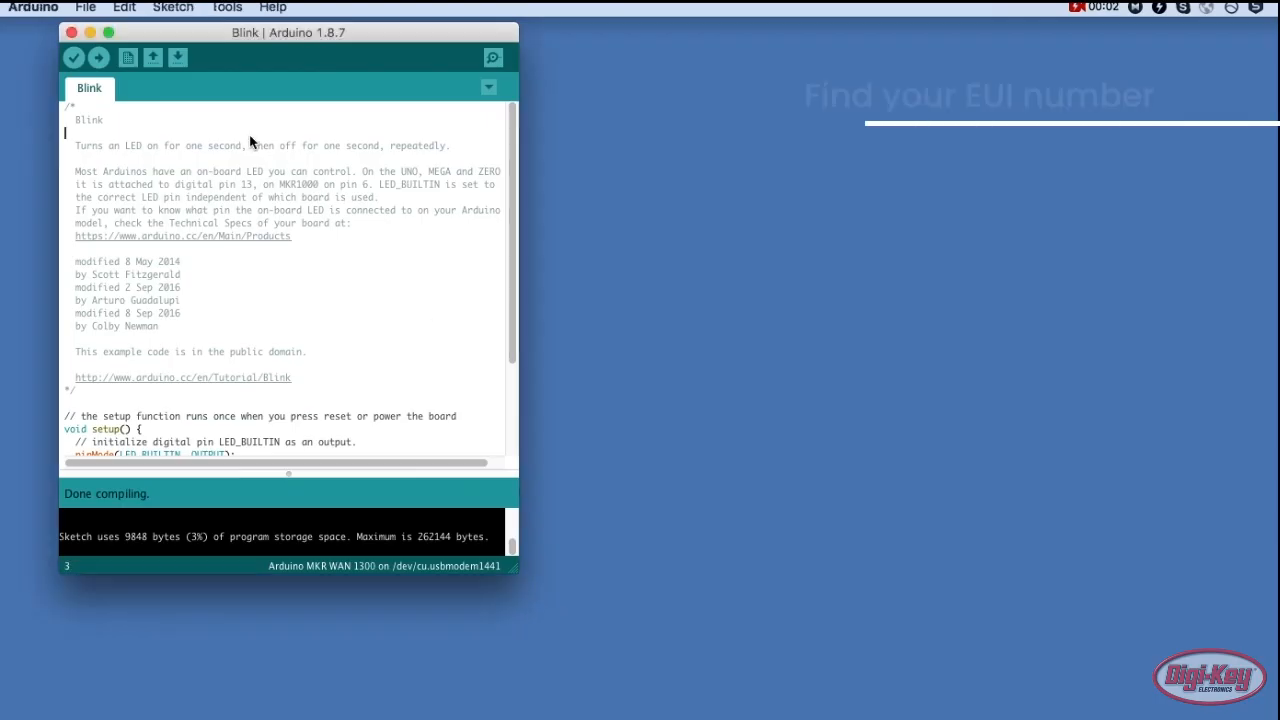
Load the MKRWAN FirstConfiguration example sketch in a new window
{"action": "left_click", "coordinate": [84, 8]}
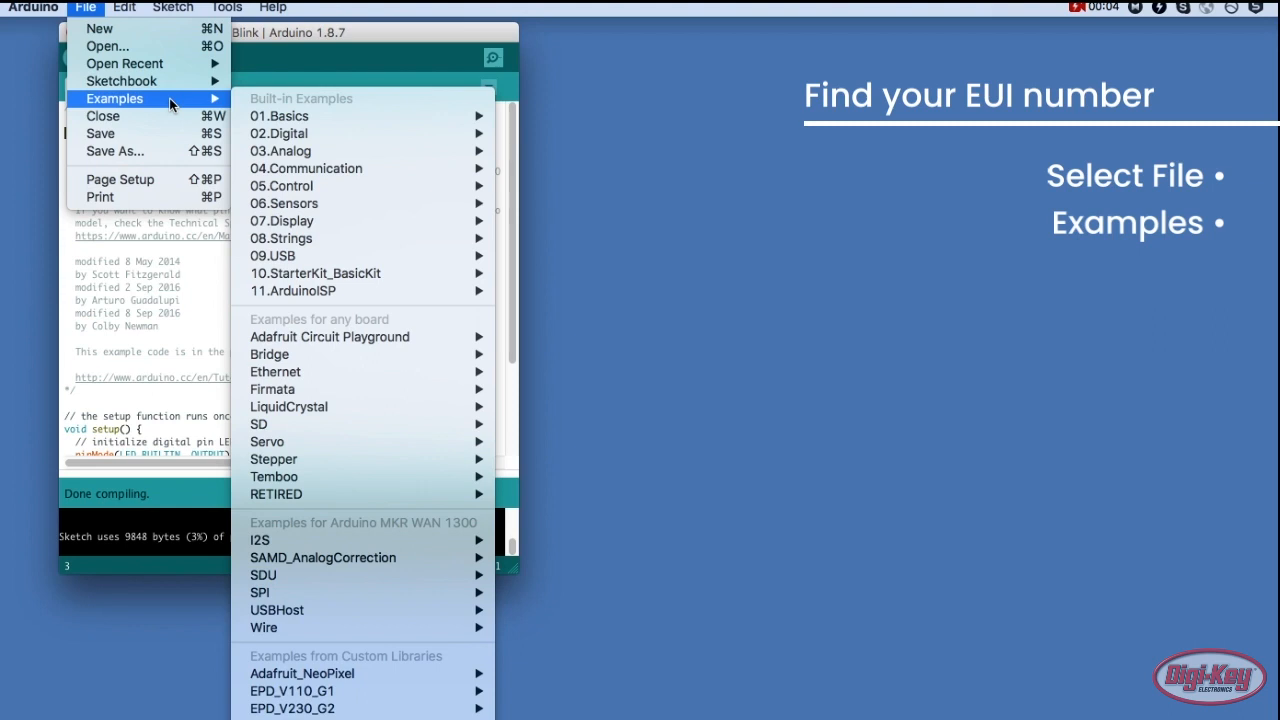
{"action": "left_click", "coordinate": [278, 656]}
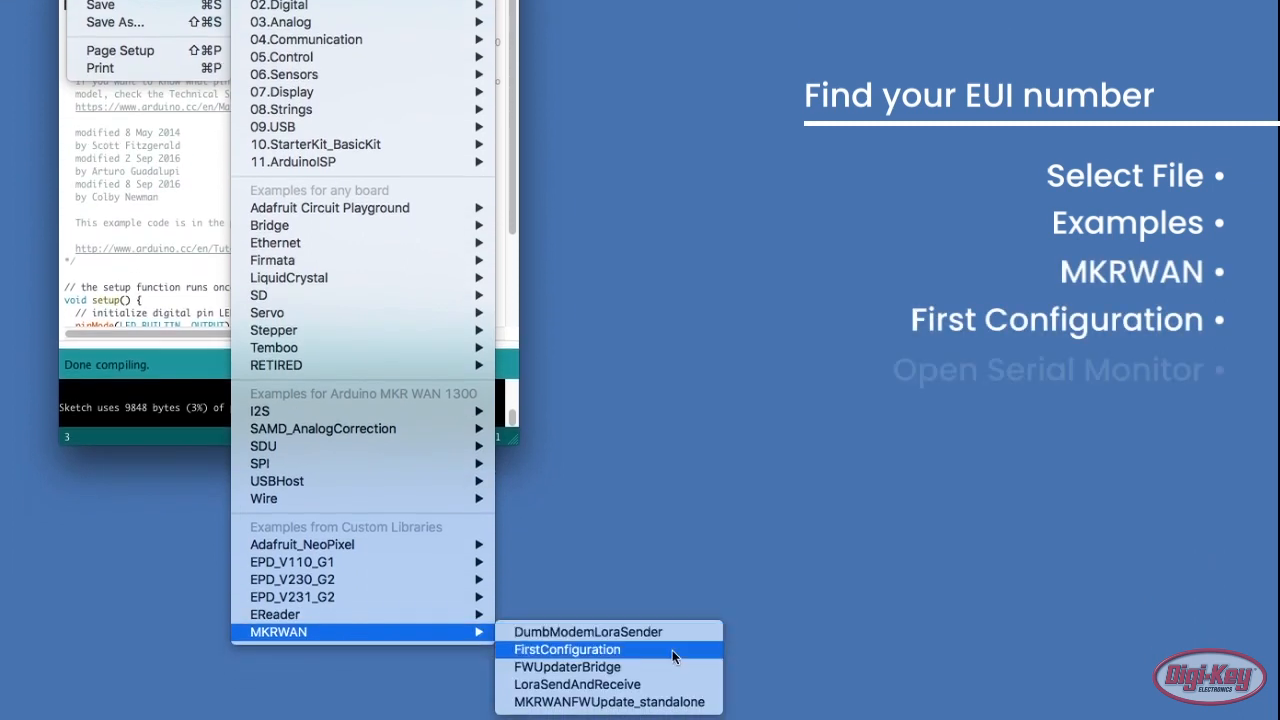
{"action": "left_click", "coordinate": [568, 648]}
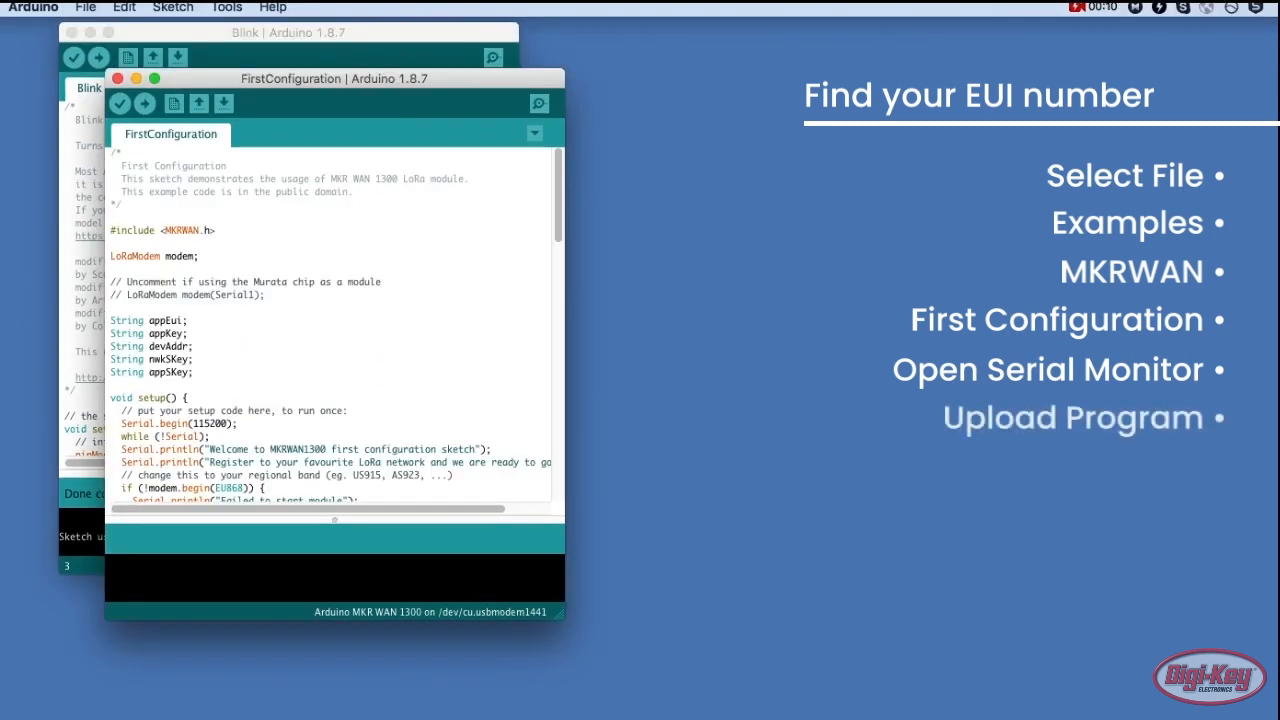